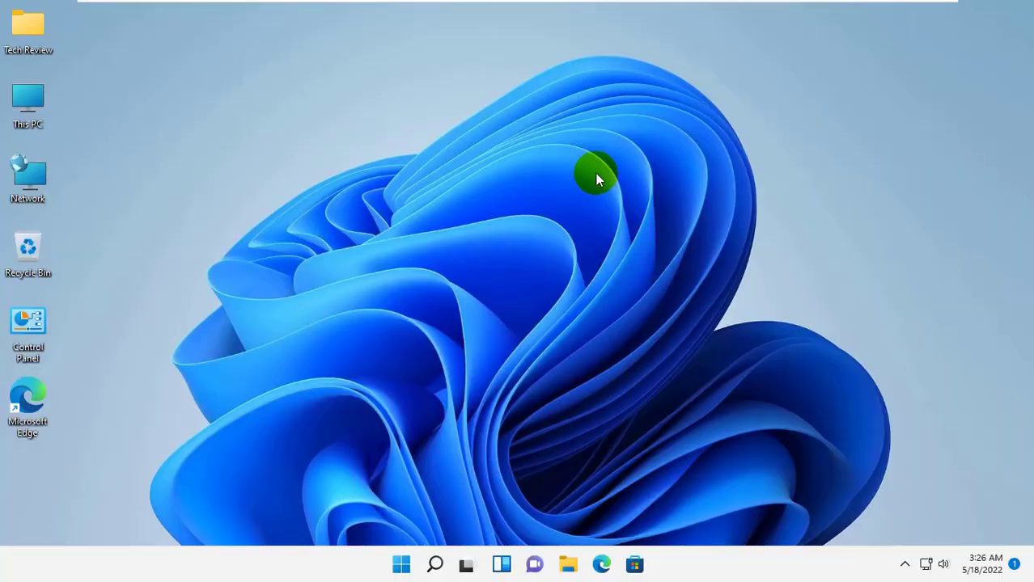
pyautogui.moveTo(608, 184)
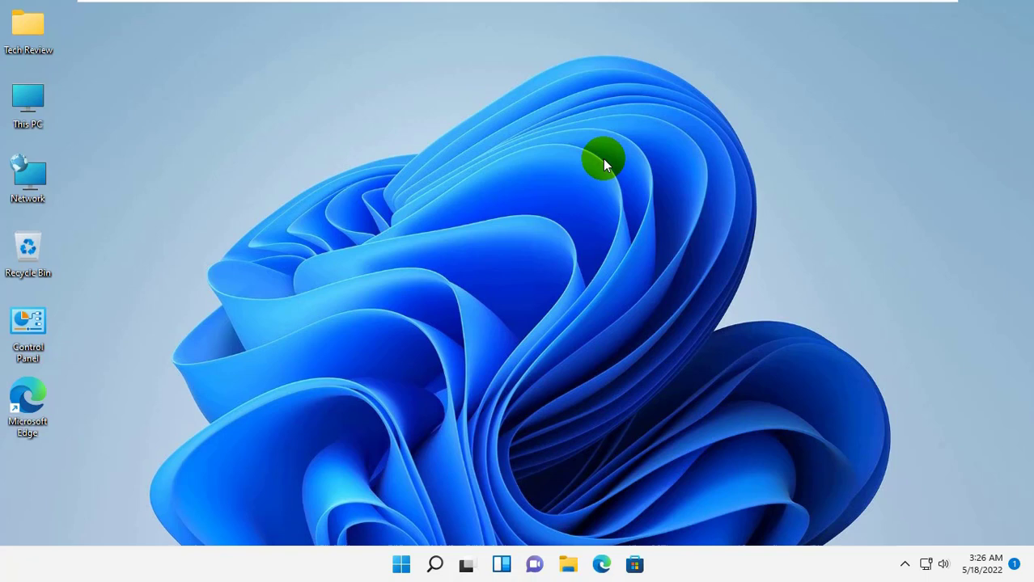
pyautogui.moveTo(552, 152)
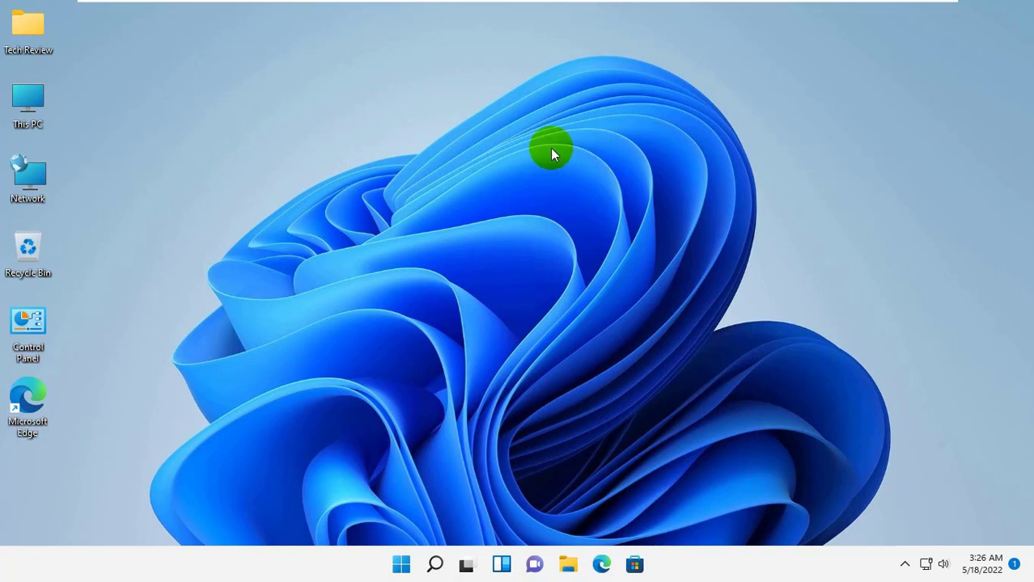
# Step: Refresh the desktop twice, then search Windows for 'windows security'
pyautogui.rightClick(553, 153)
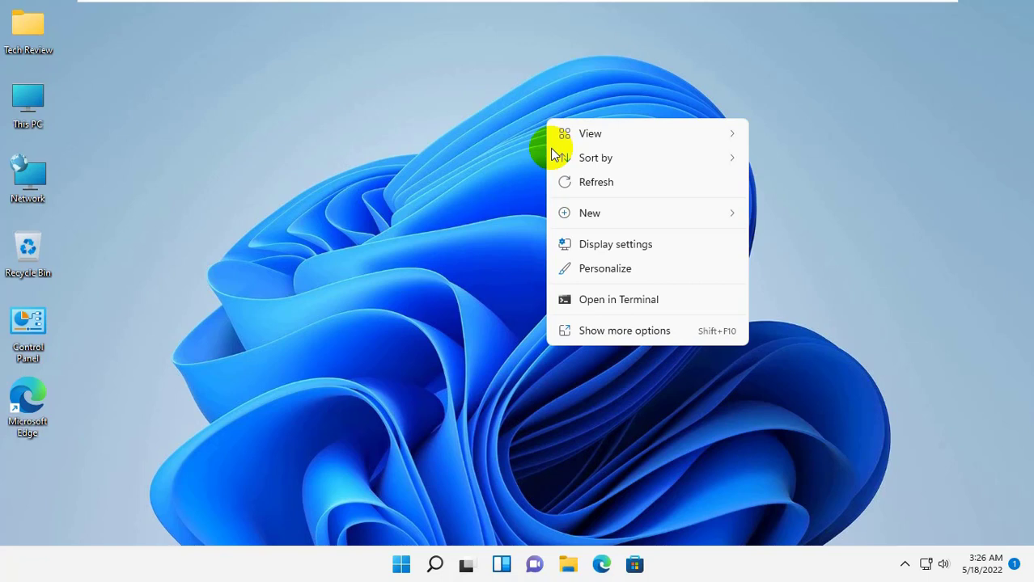
pyautogui.moveTo(596, 182)
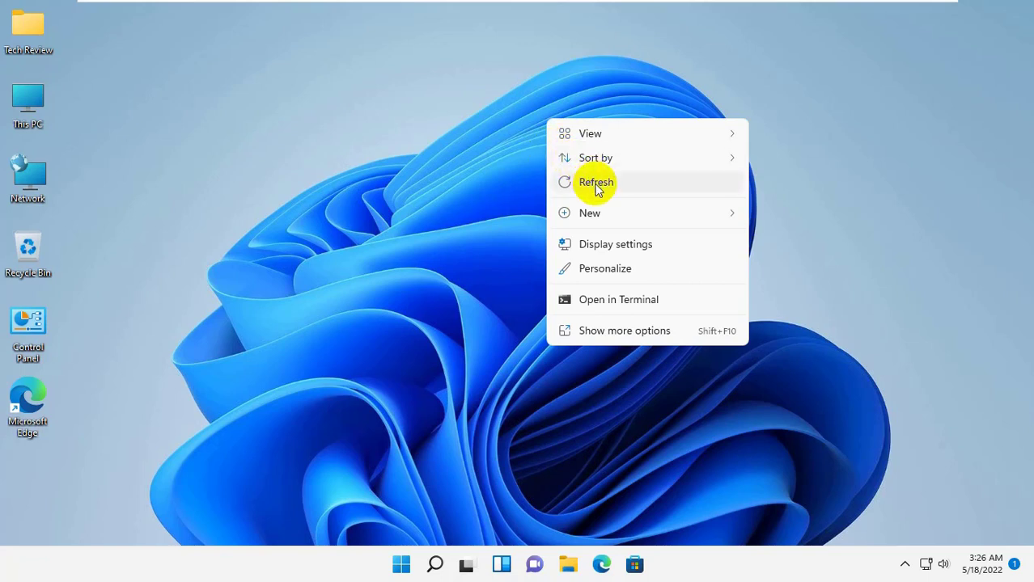
pyautogui.click(595, 182)
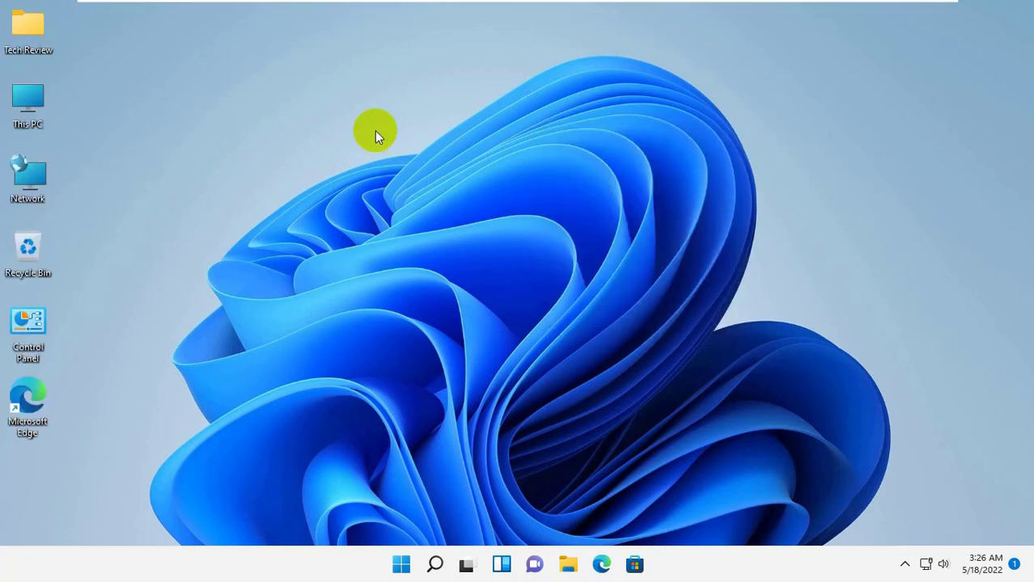
pyautogui.moveTo(360, 113)
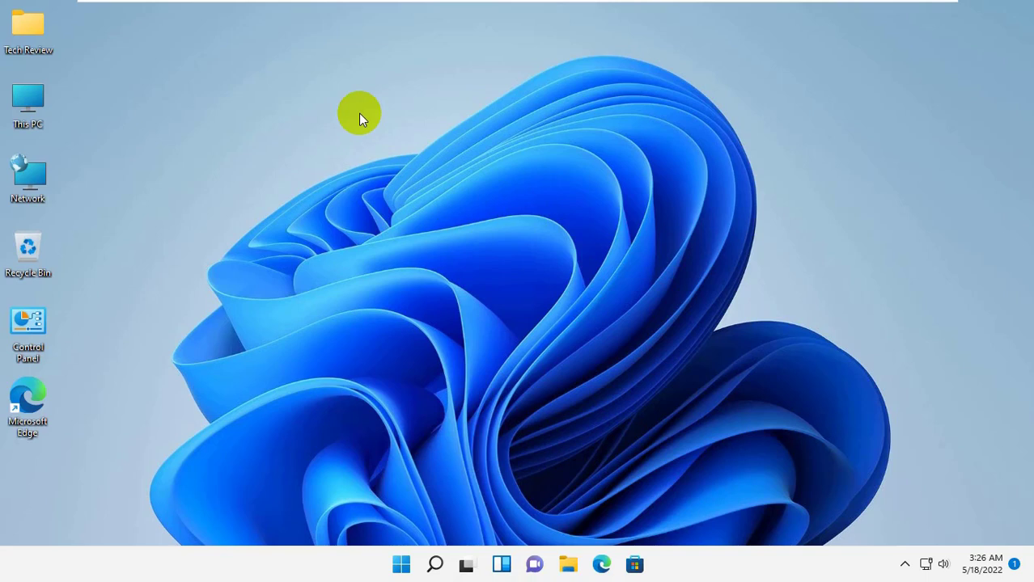
pyautogui.rightClick(359, 114)
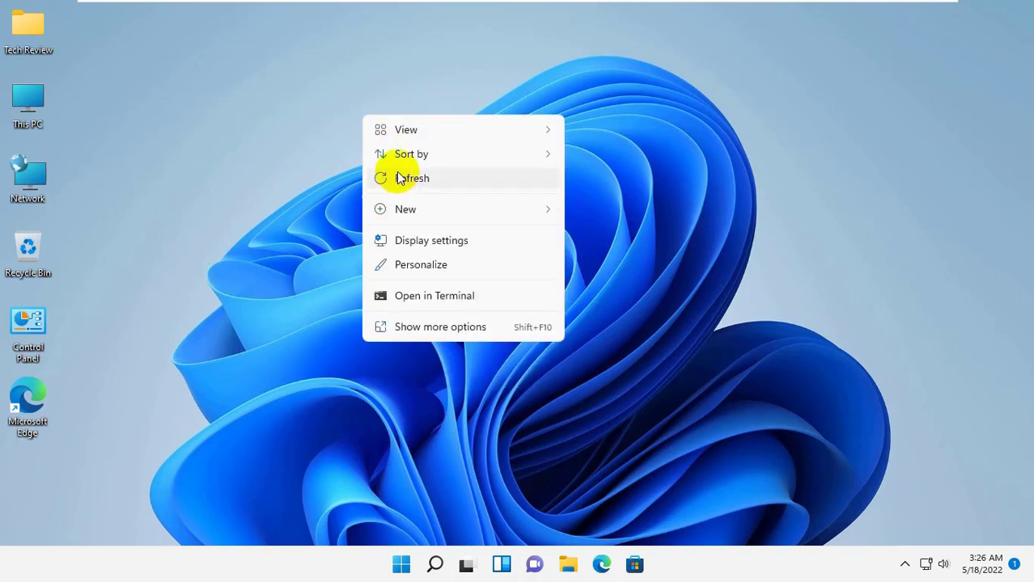
pyautogui.click(414, 178)
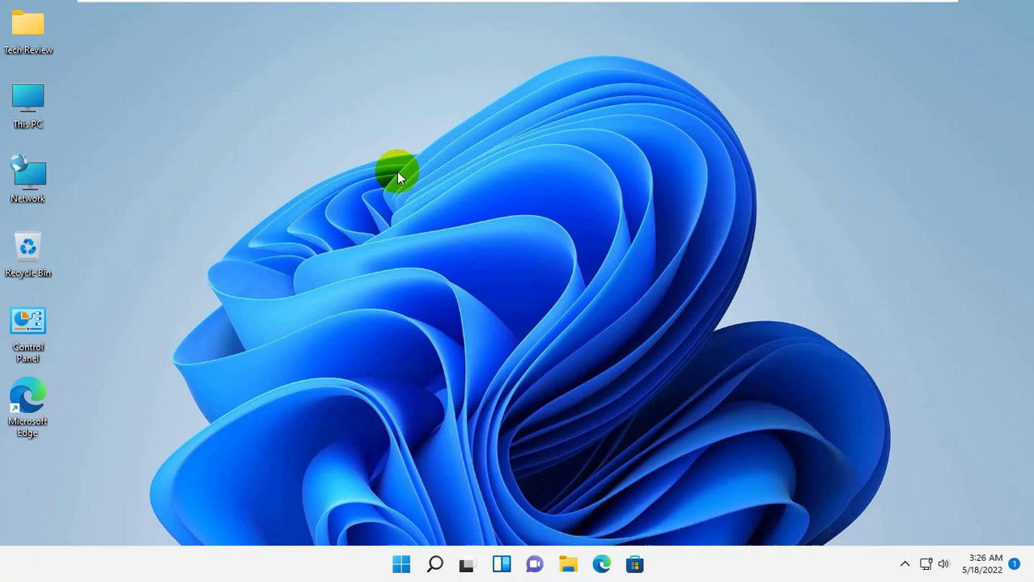
pyautogui.moveTo(404, 565)
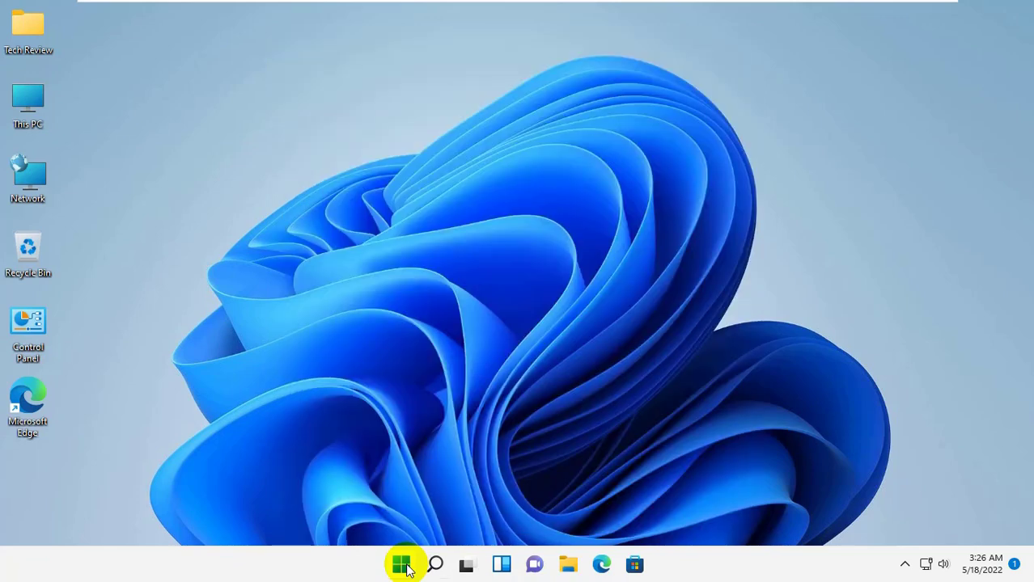
pyautogui.write('windows securi')
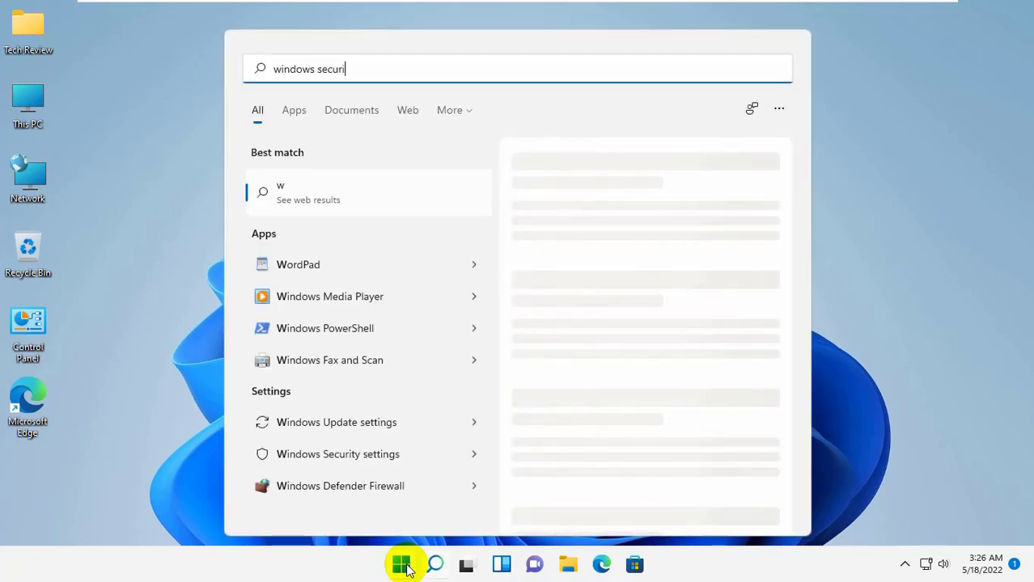
pyautogui.write('ty')
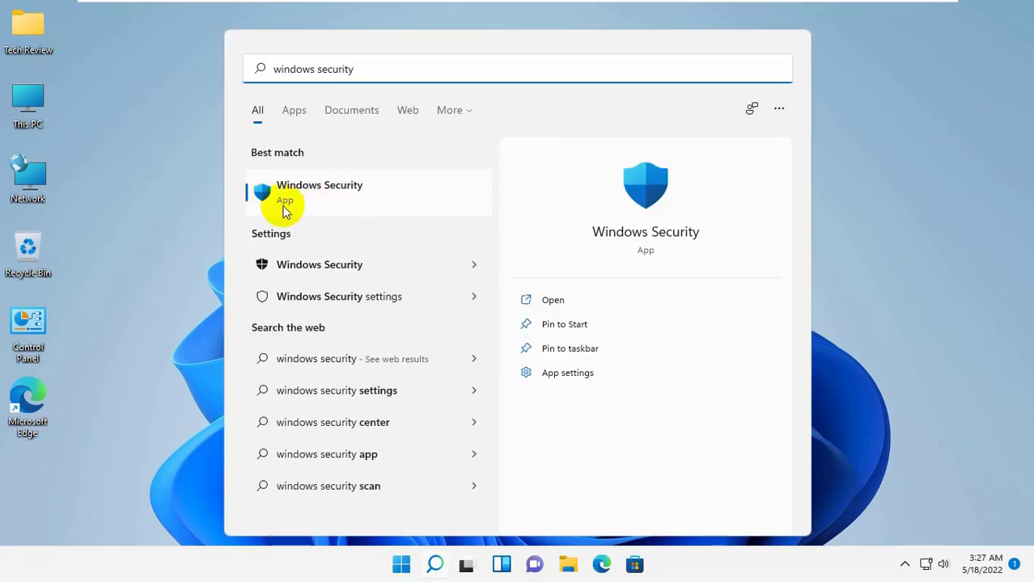
pyautogui.moveTo(306, 206)
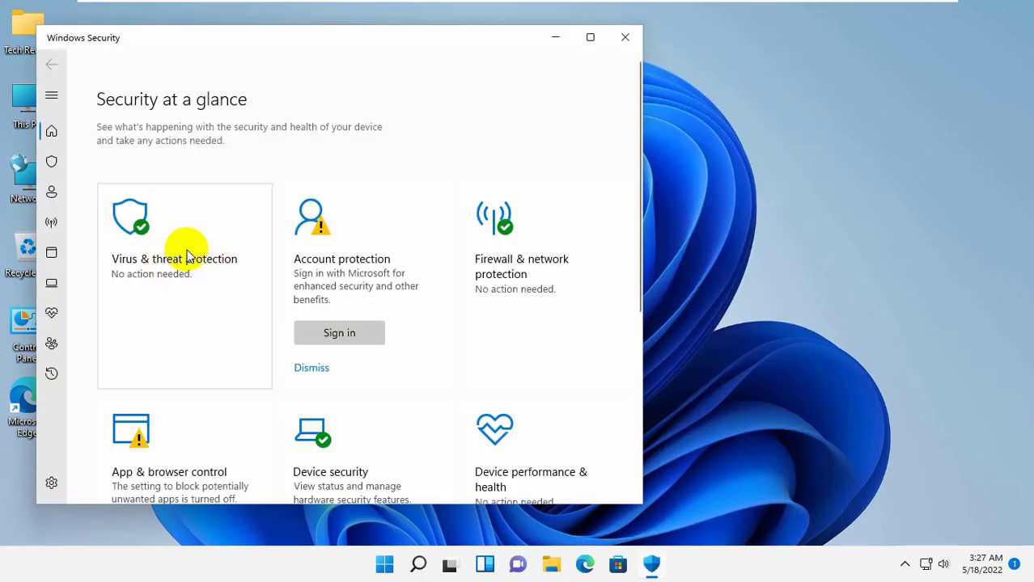
# Step: Switch Real-time protection Off in Virus & threat protection settings and approve the admin prompt
pyautogui.click(174, 259)
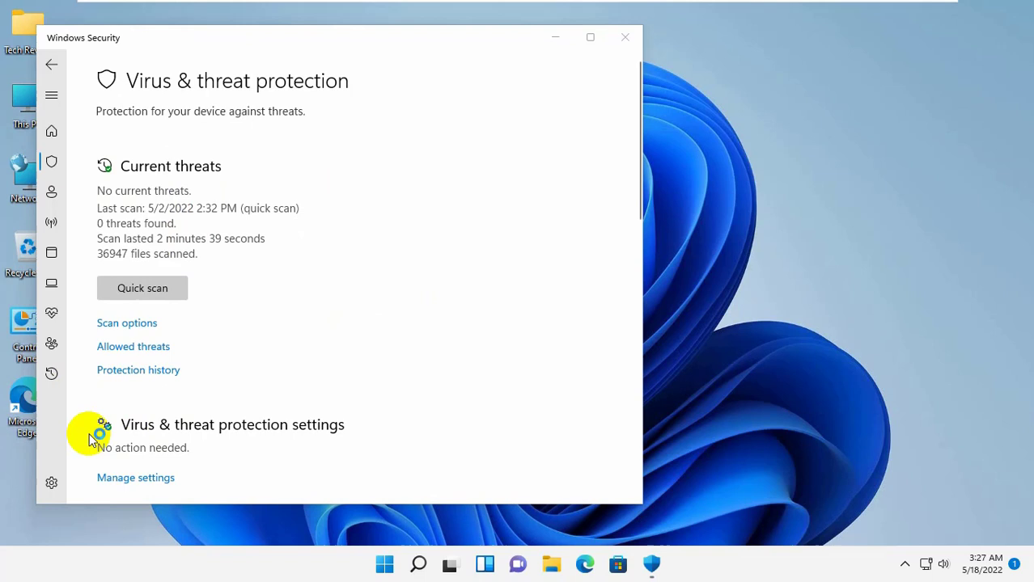
pyautogui.moveTo(156, 478)
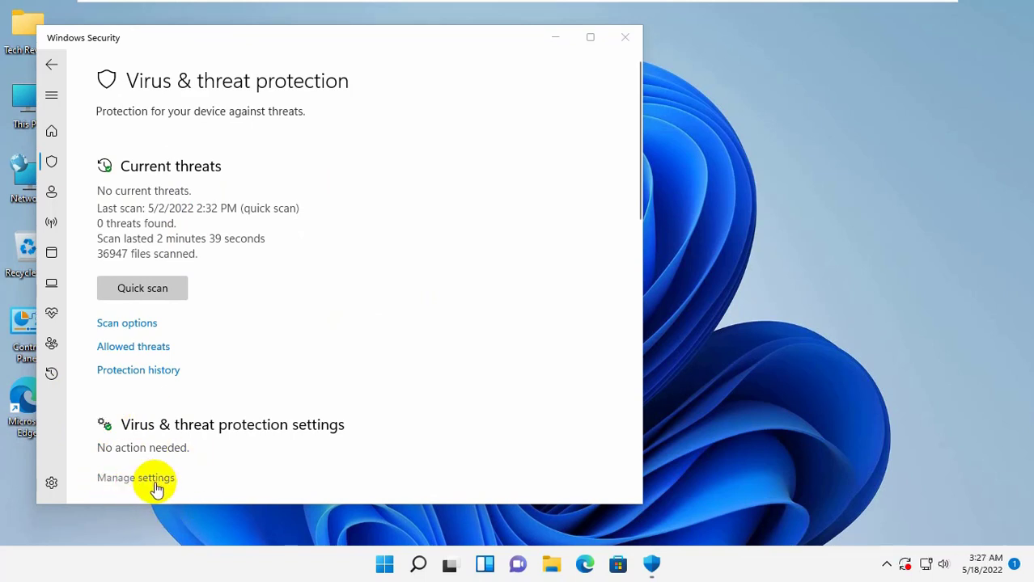
pyautogui.click(136, 478)
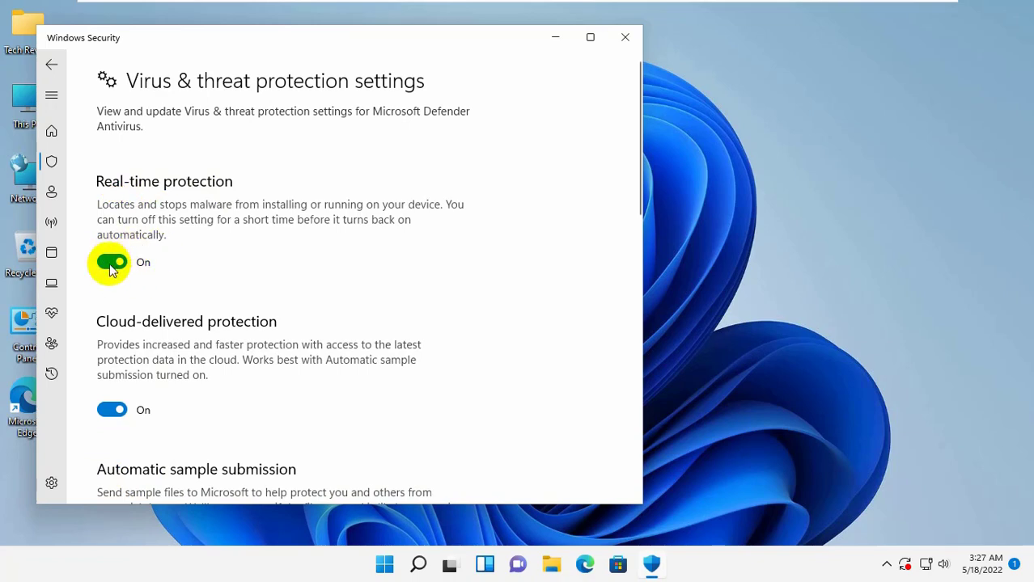
pyautogui.click(112, 262)
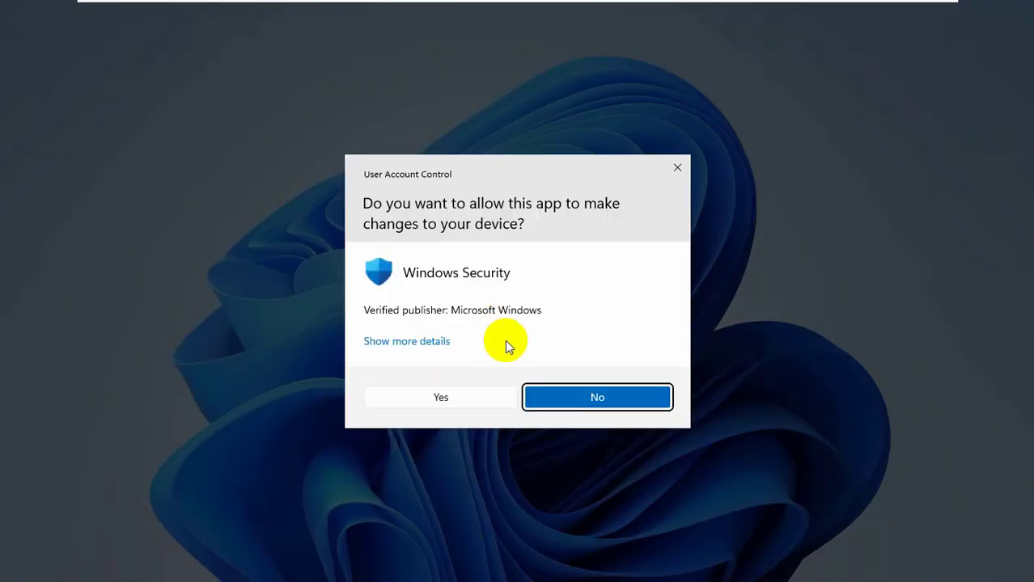
pyautogui.click(441, 397)
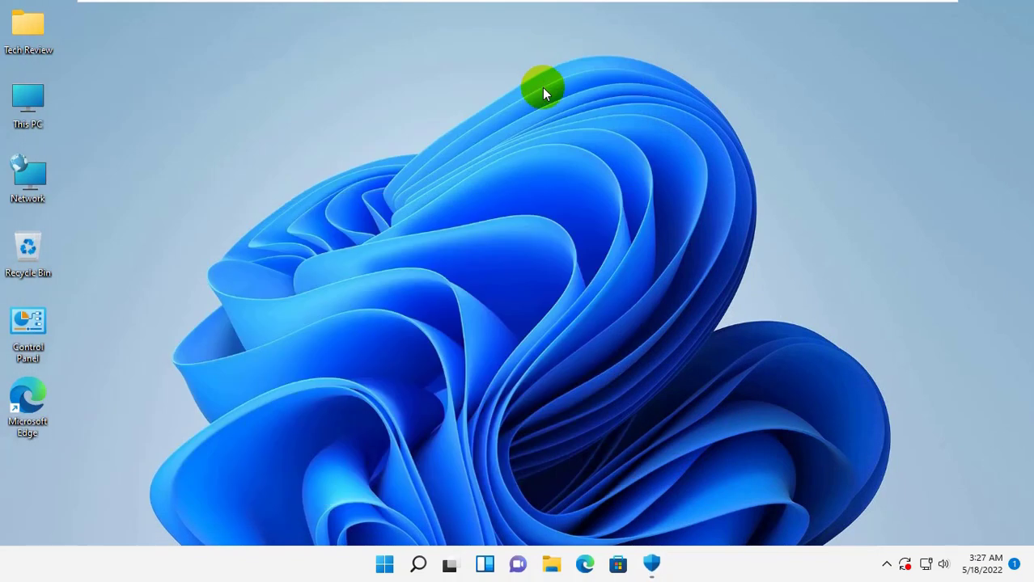
pyautogui.moveTo(472, 166)
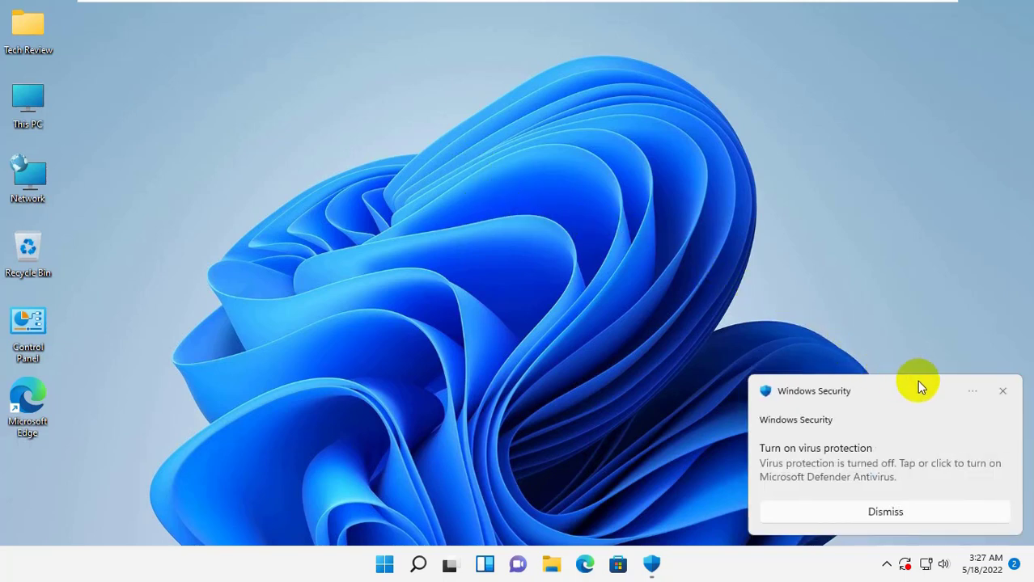
pyautogui.moveTo(810, 267)
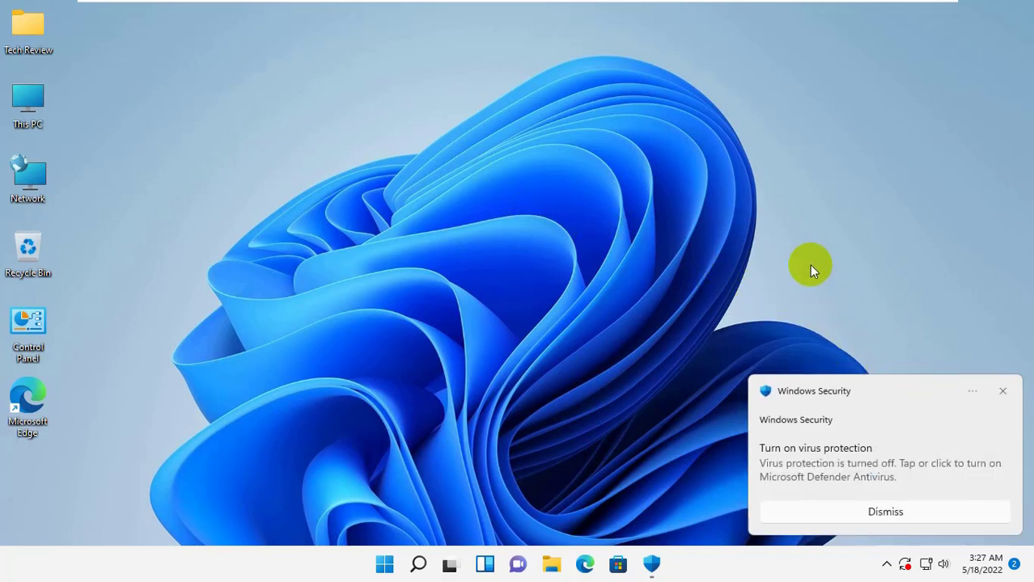
pyautogui.moveTo(821, 8)
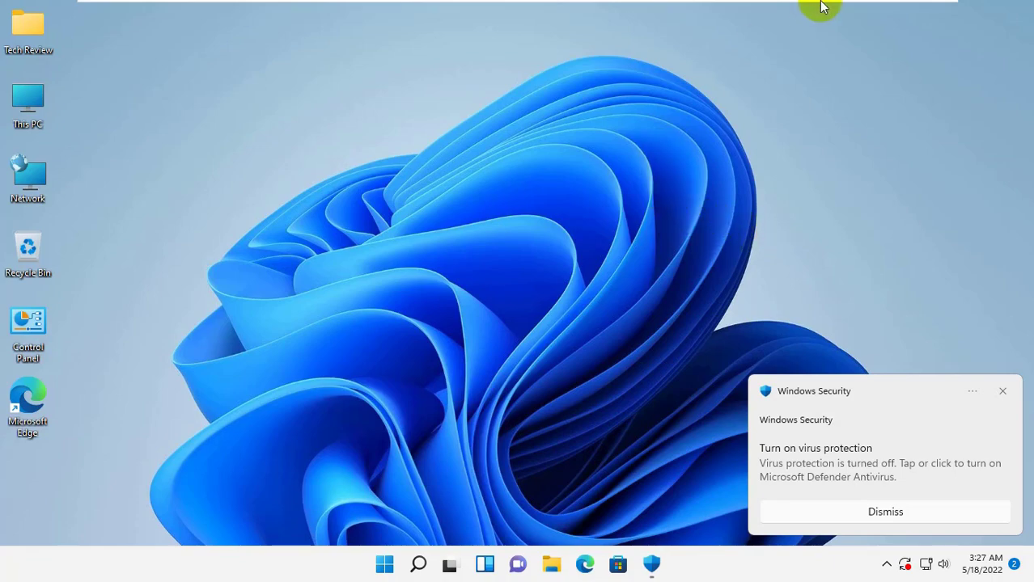